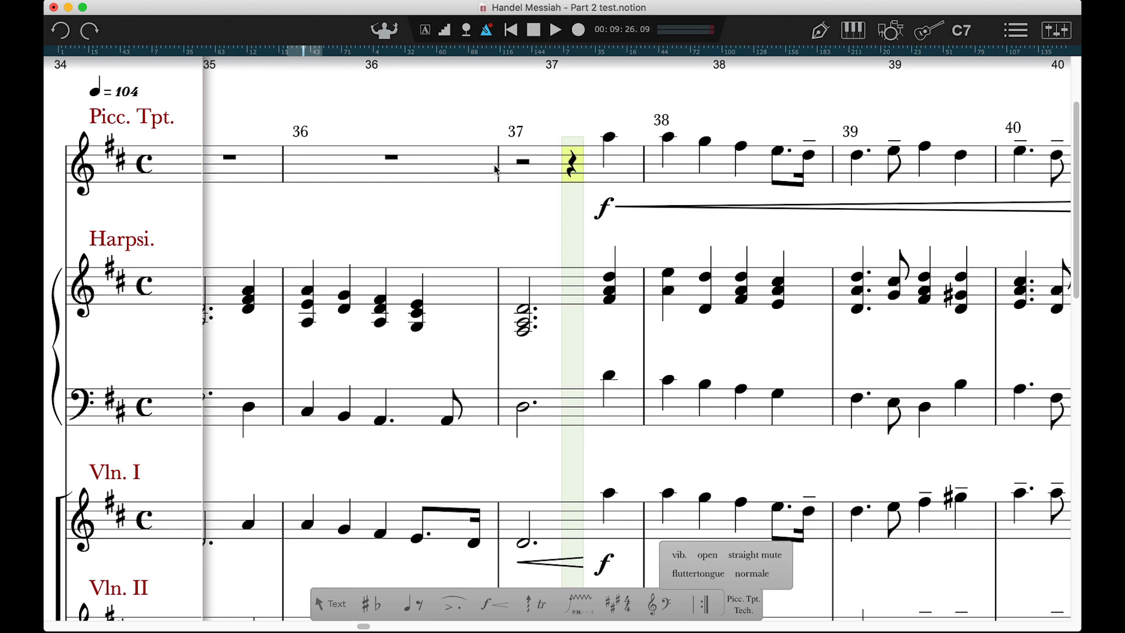
pyautogui.moveTo(507, 148)
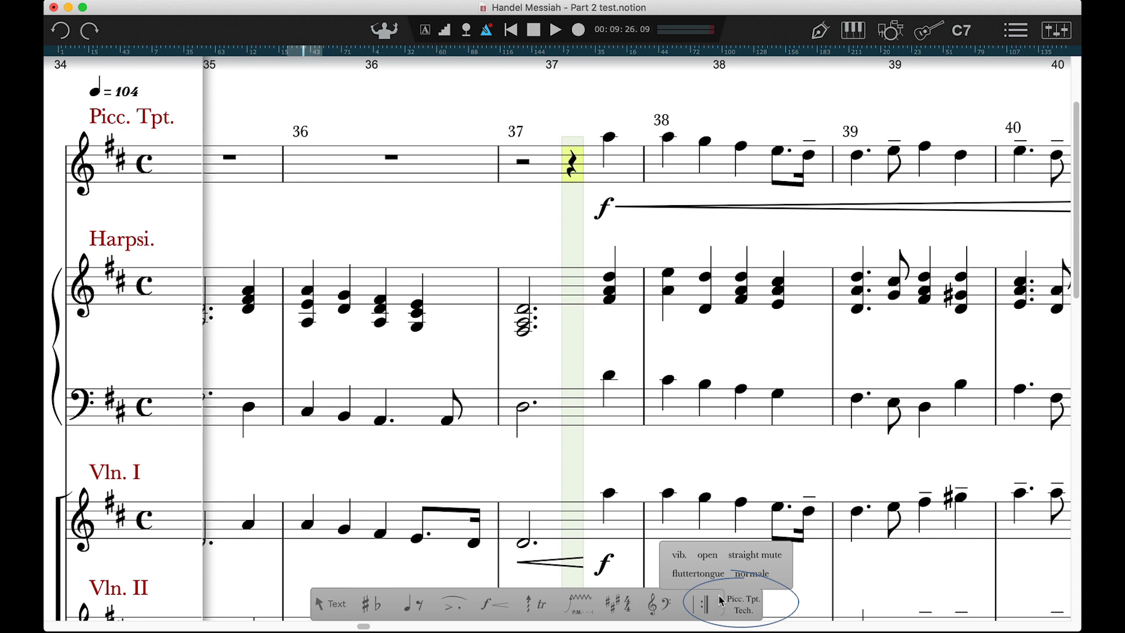
# Step: Switch the Tech. palette from Picc. Tpt. techniques to Vln. I techniques
pyautogui.click(580, 522)
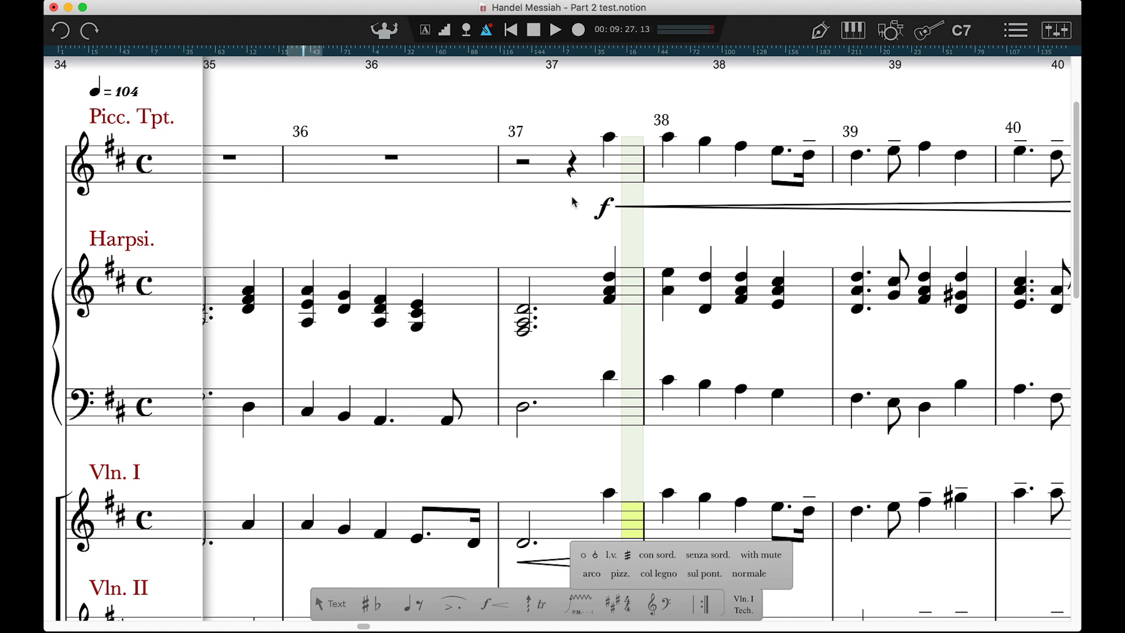
pyautogui.moveTo(644, 443)
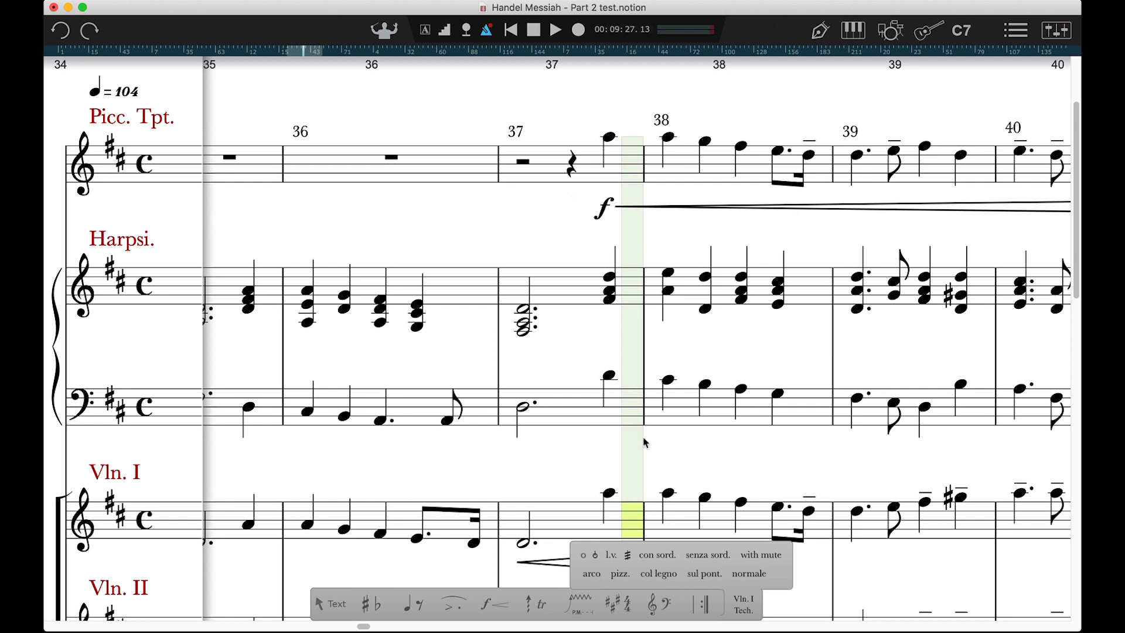
# Step: Add an arco marking to the beat-4 note of measure 37 in Violin I
pyautogui.click(590, 573)
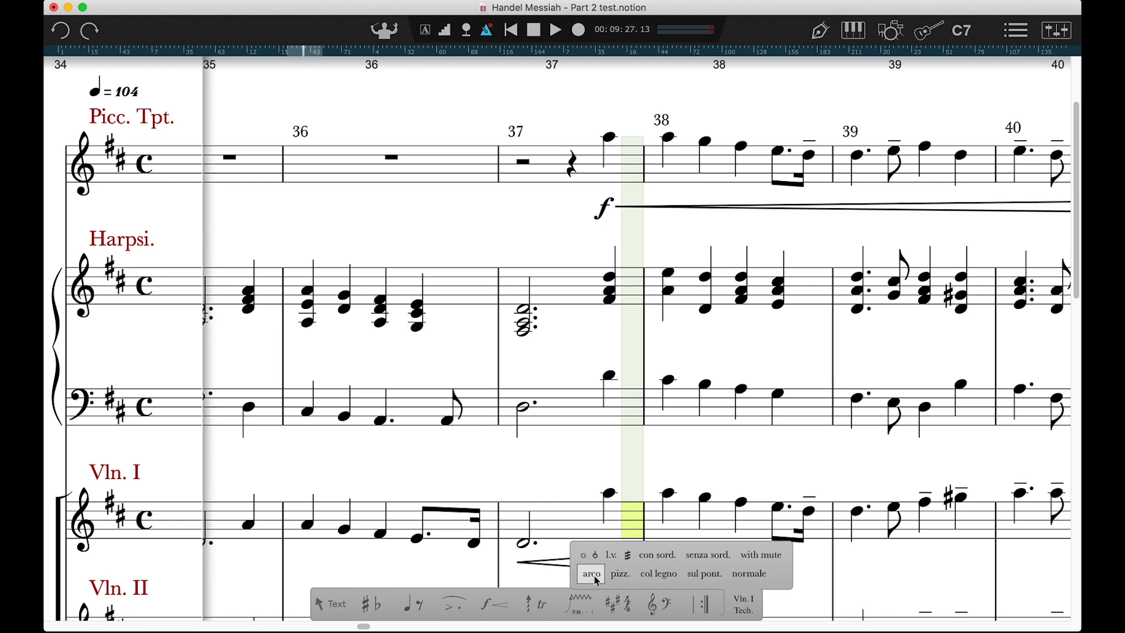
pyautogui.click(591, 573)
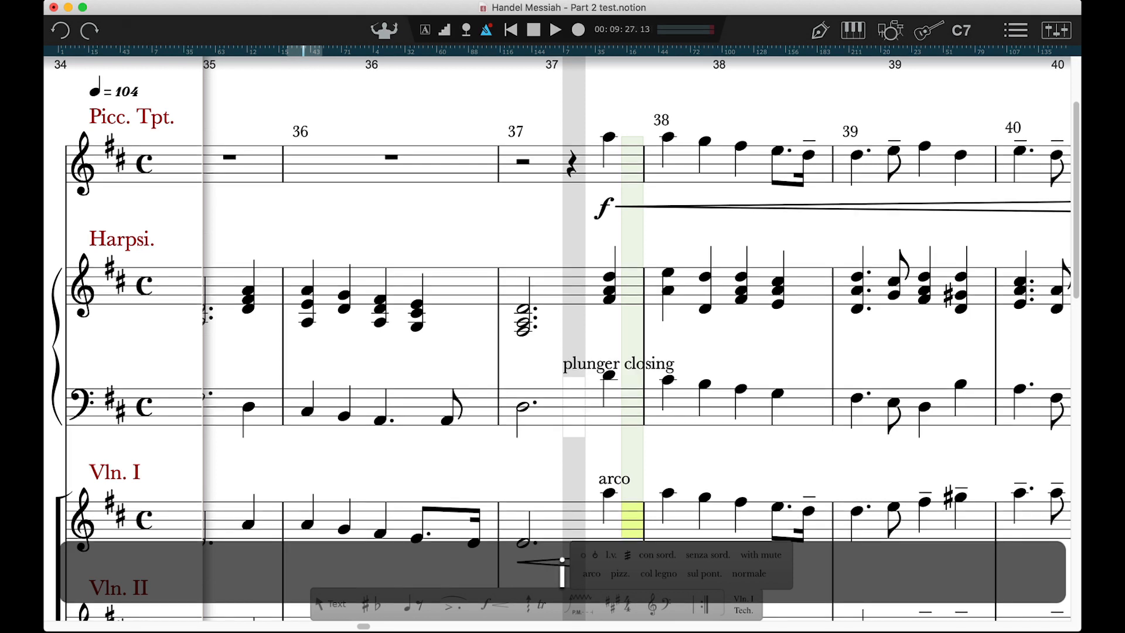
# Step: Add a pizz. marking to the beat-2 note of measure 38 in Violin I, entered twice
pyautogui.click(619, 574)
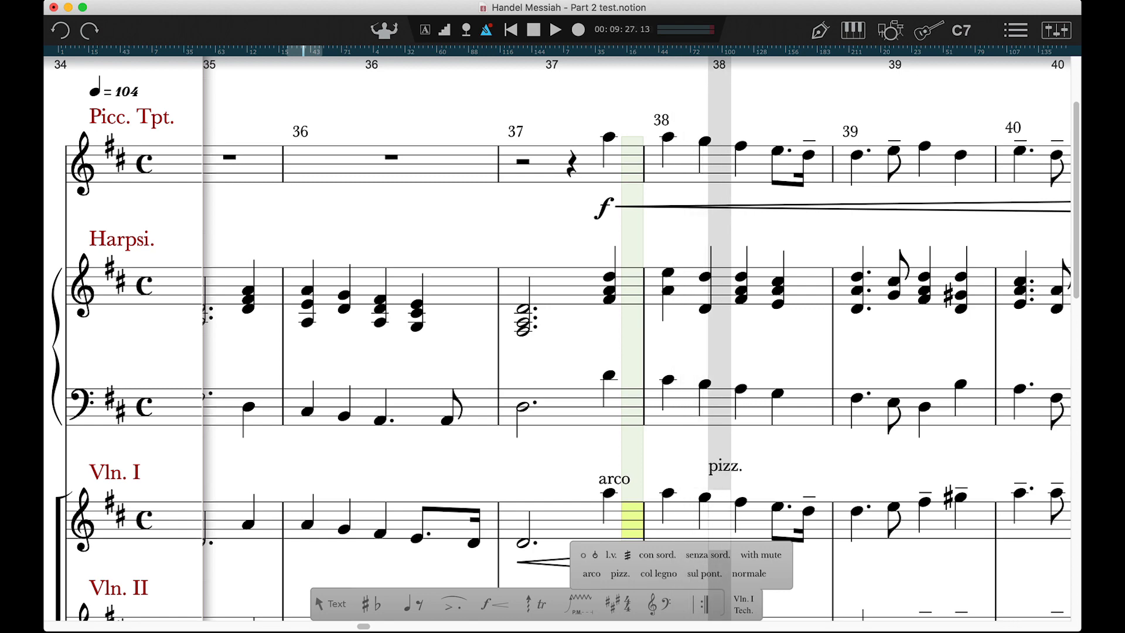
pyautogui.click(619, 573)
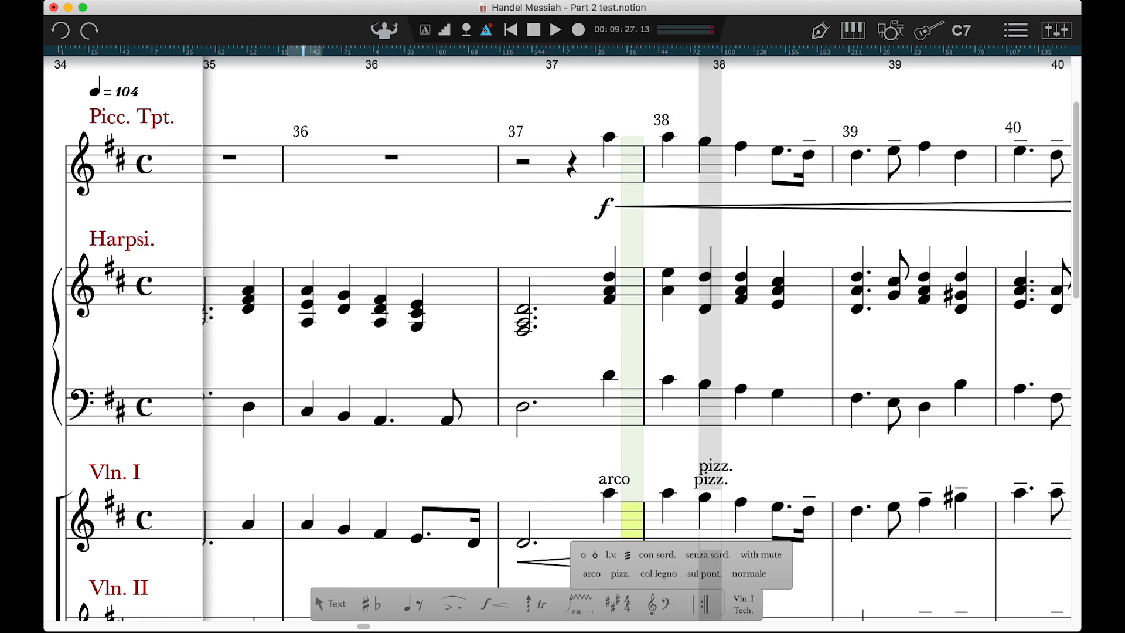